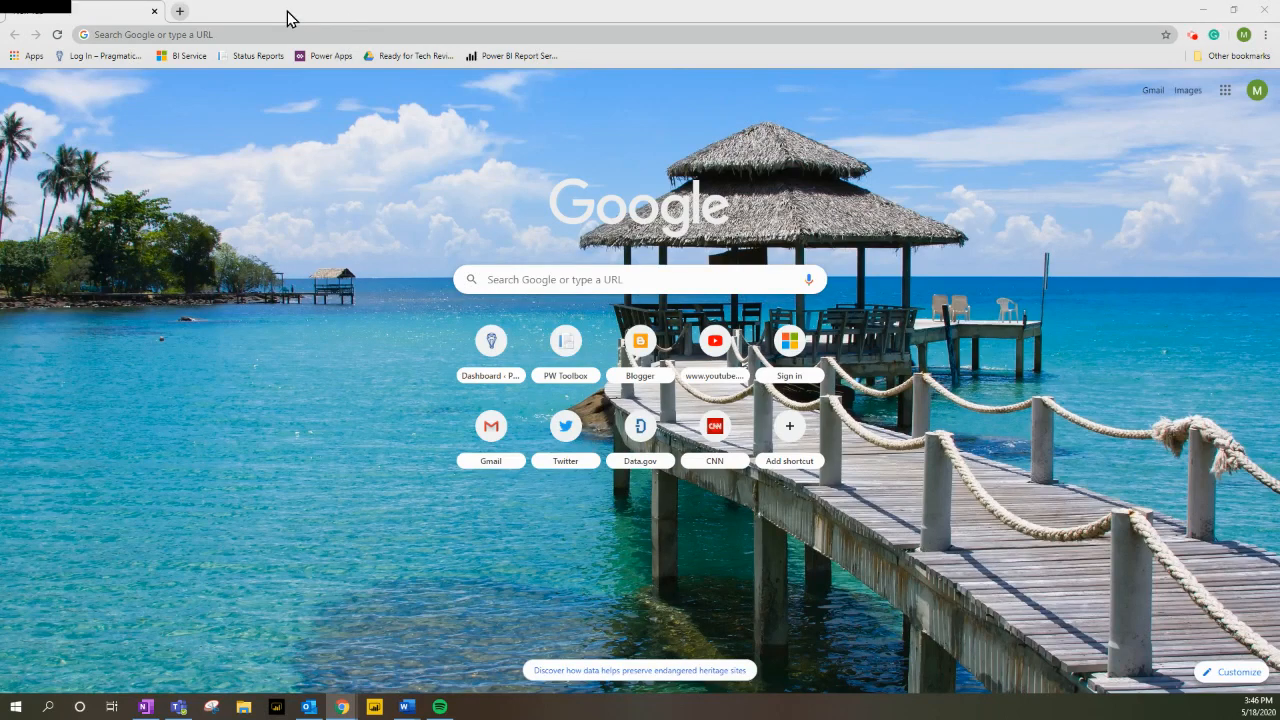
# - Go to powerapps.com from the Chrome address bar
pyautogui.click(150, 34)
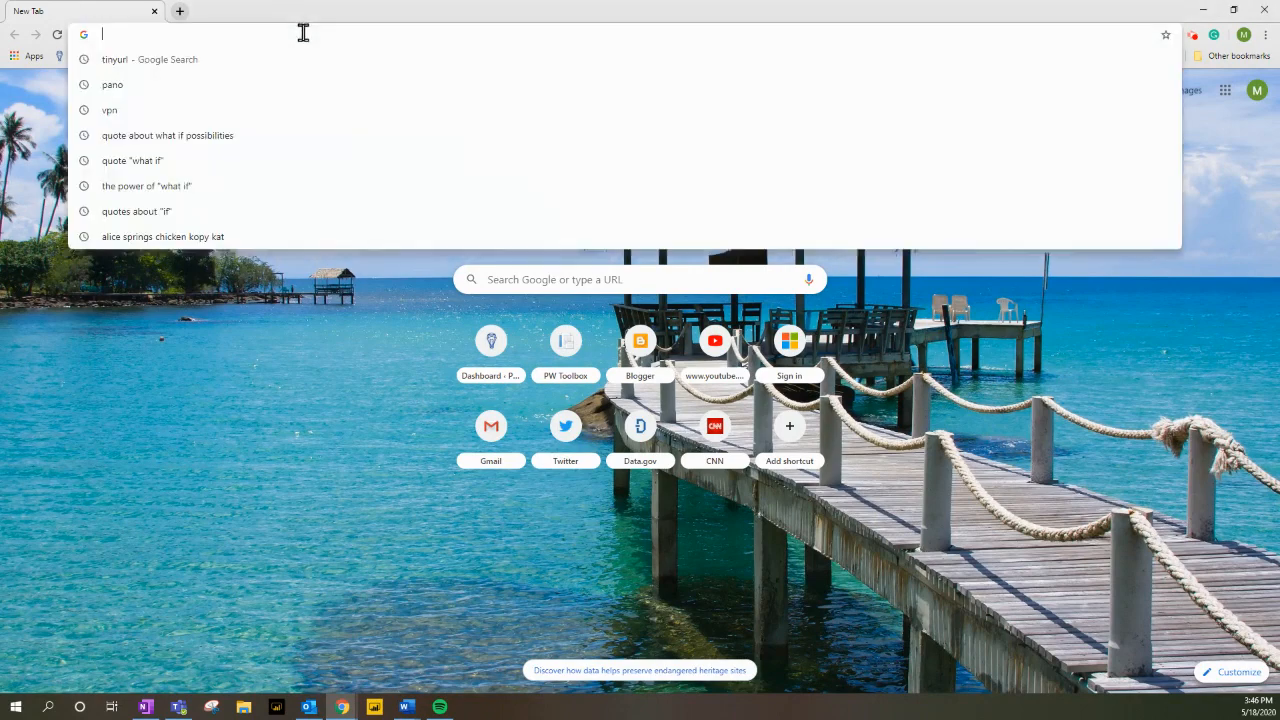
pyautogui.write('powerapps.com')
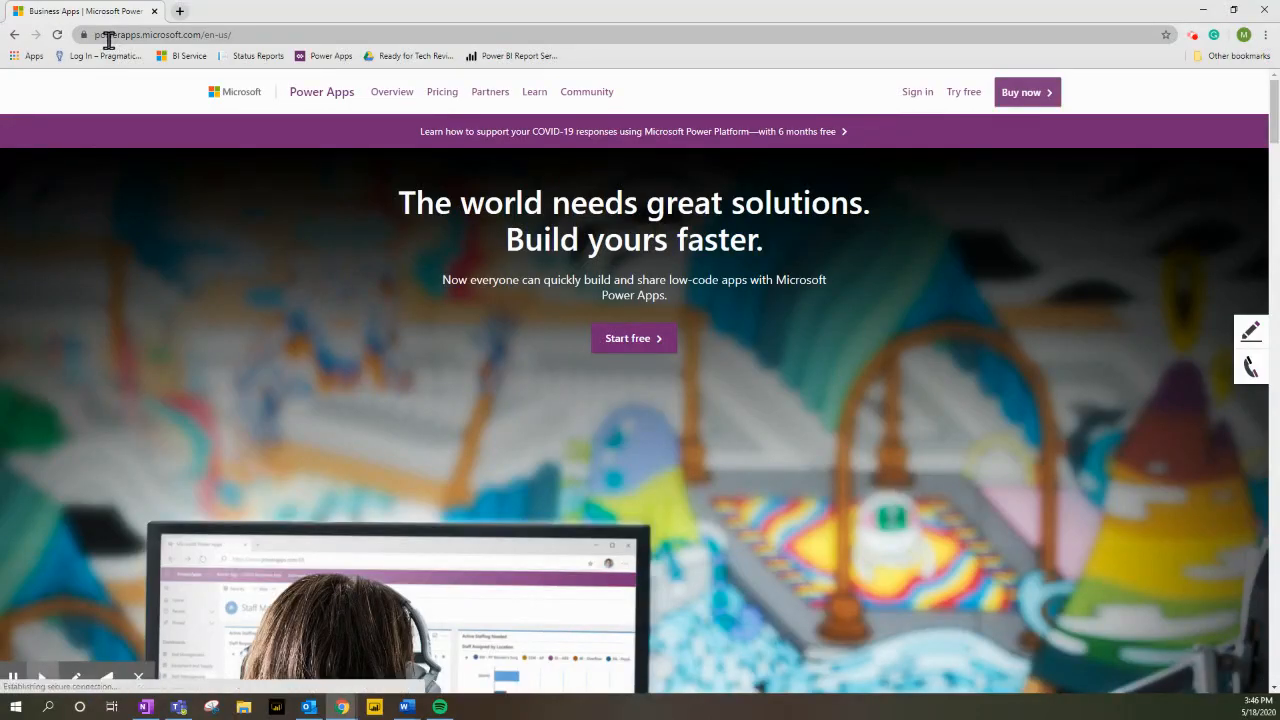
pyautogui.moveTo(100, 56)
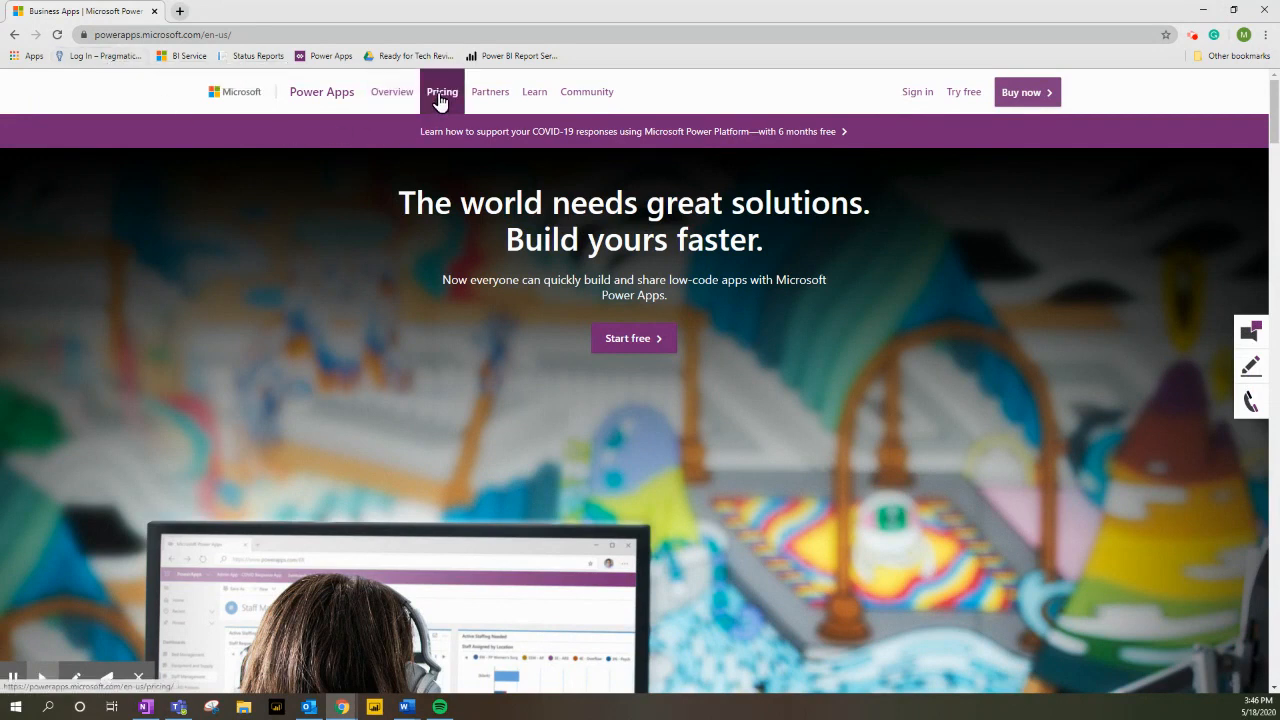
pyautogui.moveTo(756, 110)
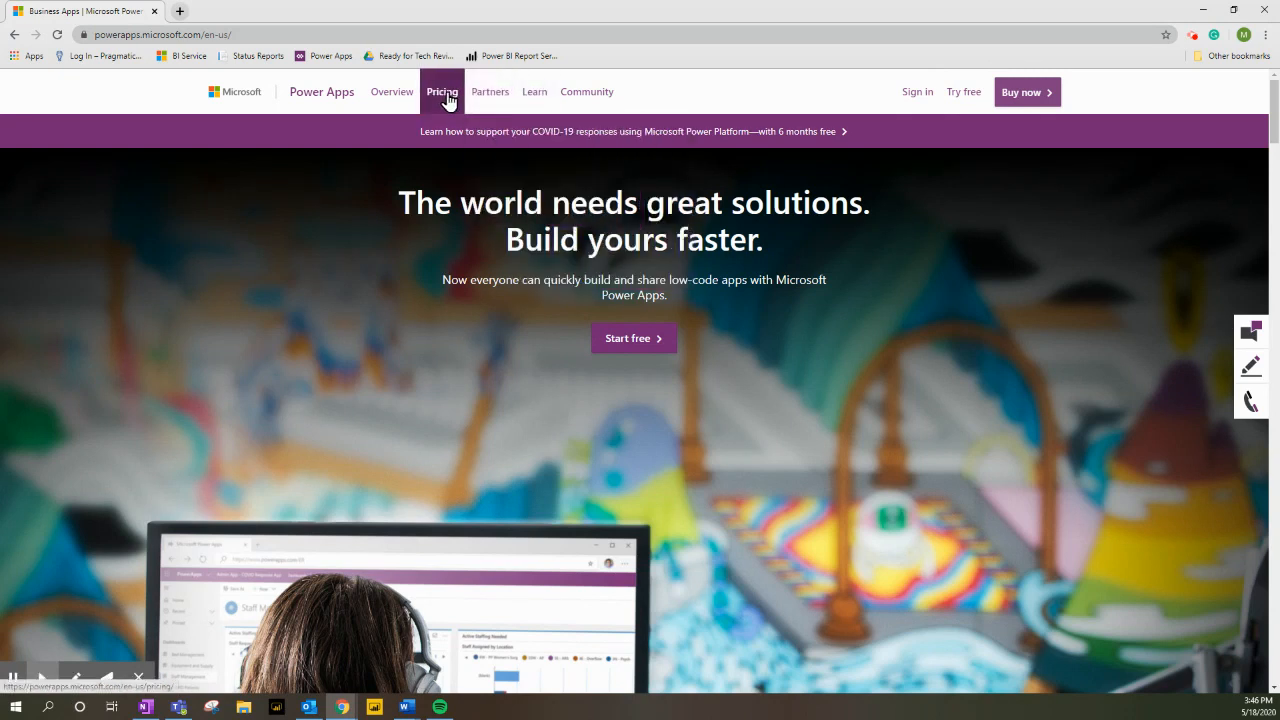
# - Show the Power Apps pricing page scrolled to the More resources section with the Community Plan link
pyautogui.click(442, 92)
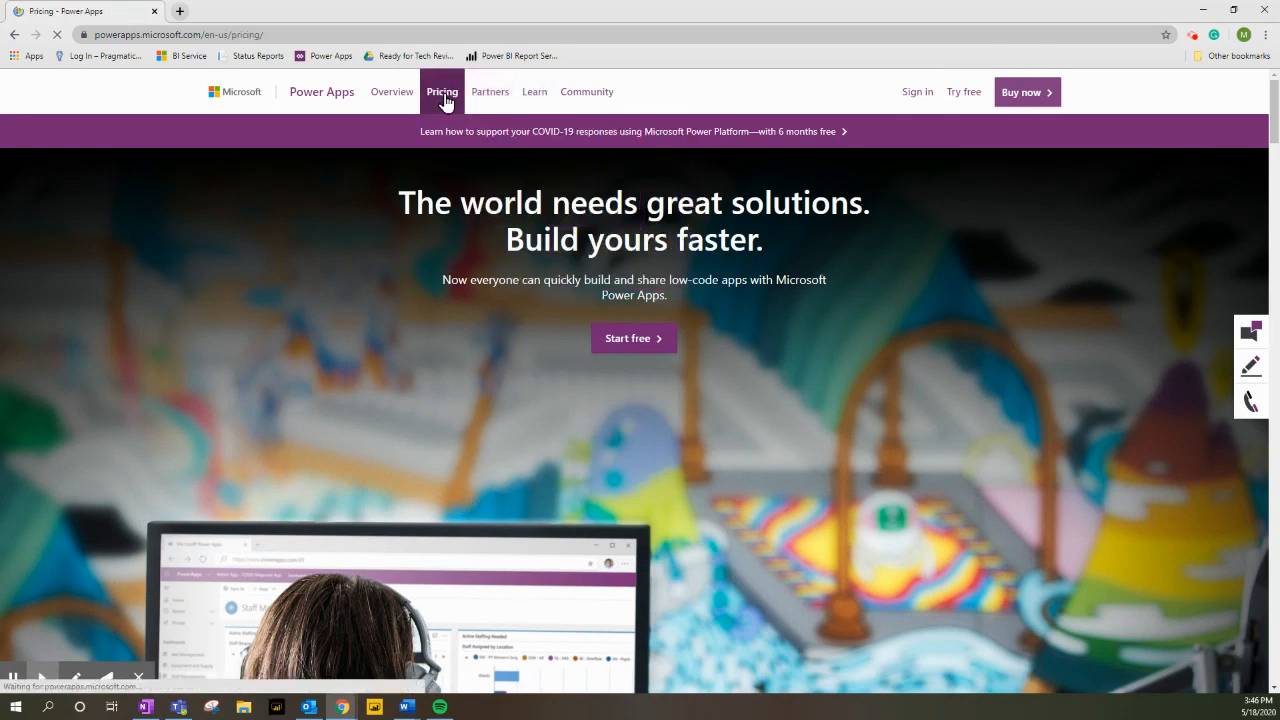
pyautogui.click(442, 92)
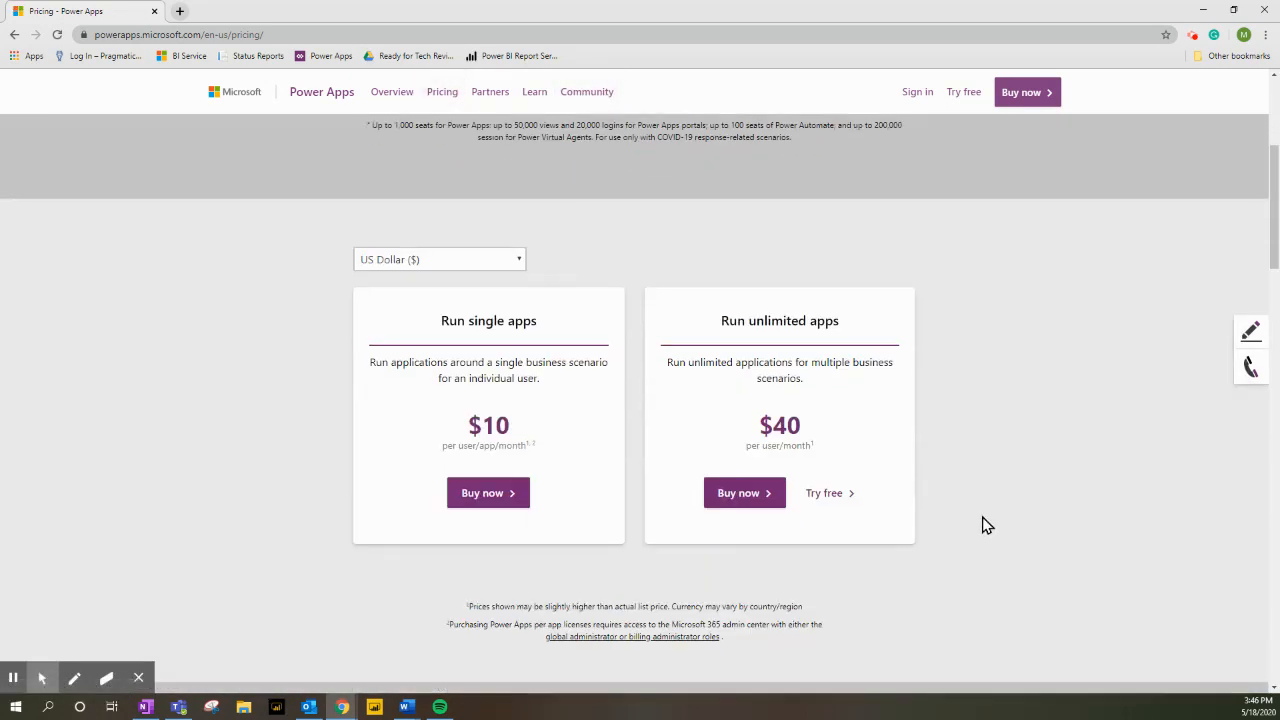
pyautogui.scroll(-3)
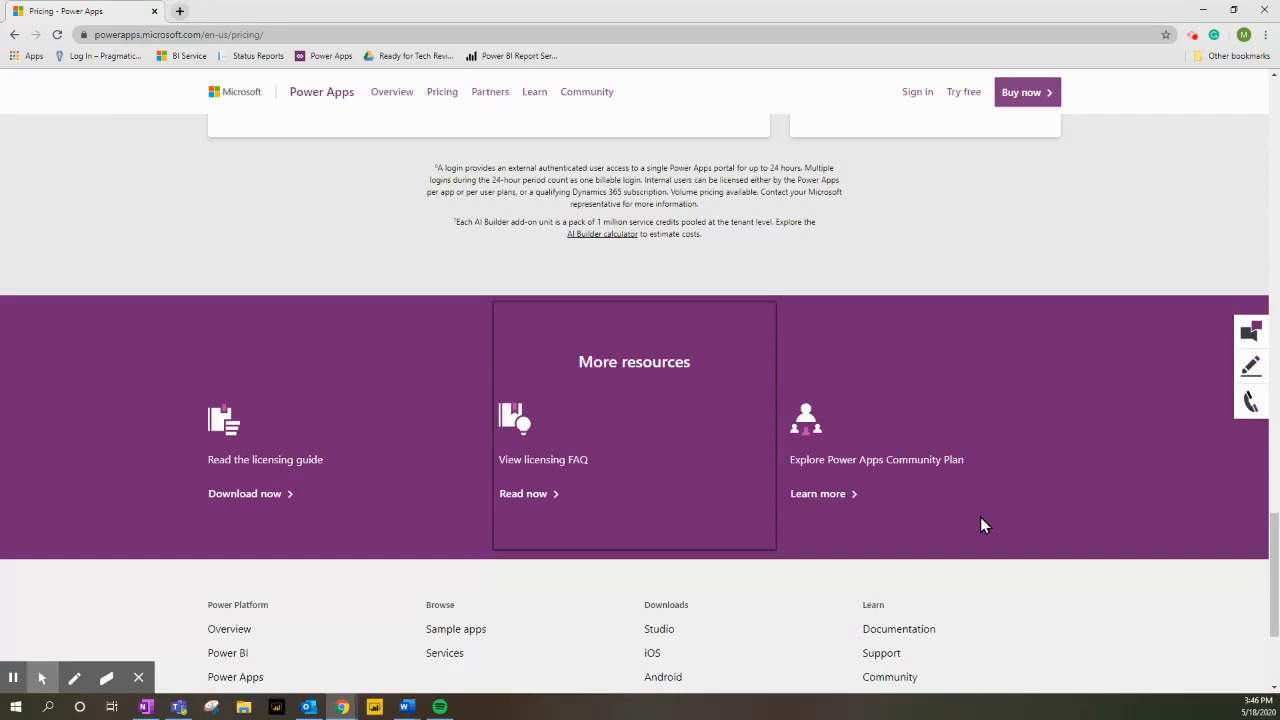
pyautogui.scroll(-3)
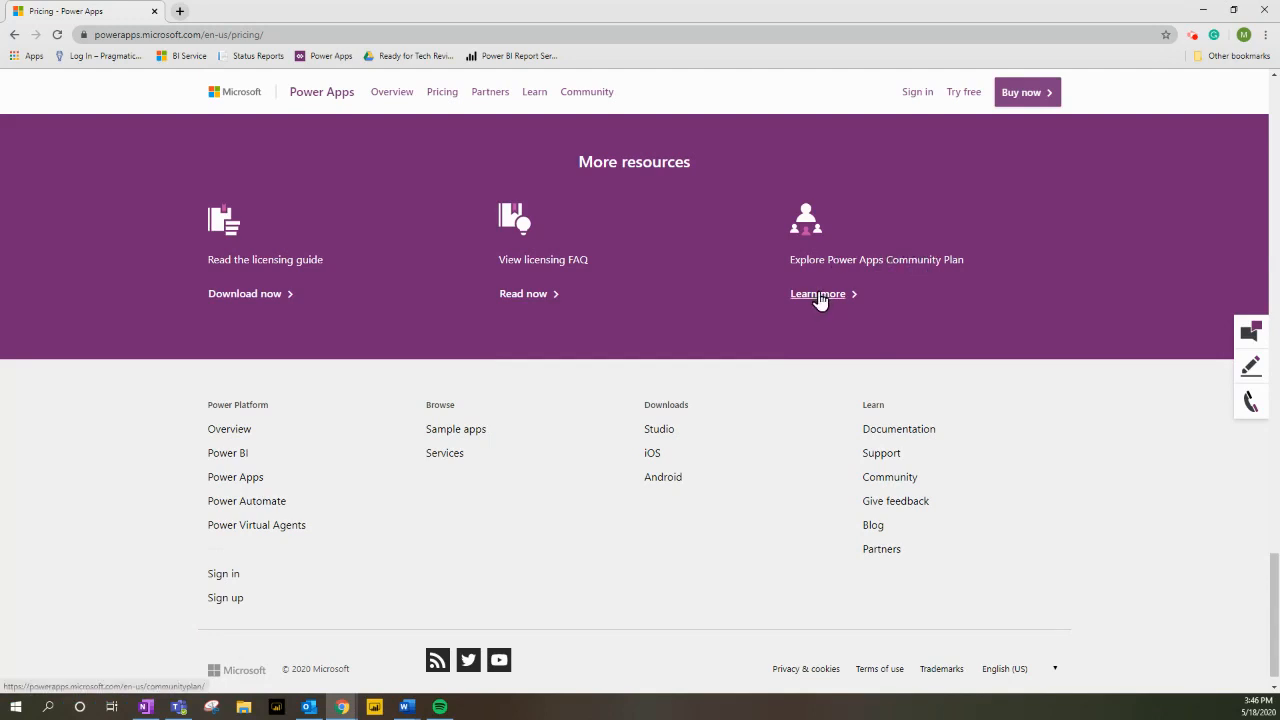
# - Follow Learn more to the Power Apps Community Plan page for a free individual environment
pyautogui.click(816, 292)
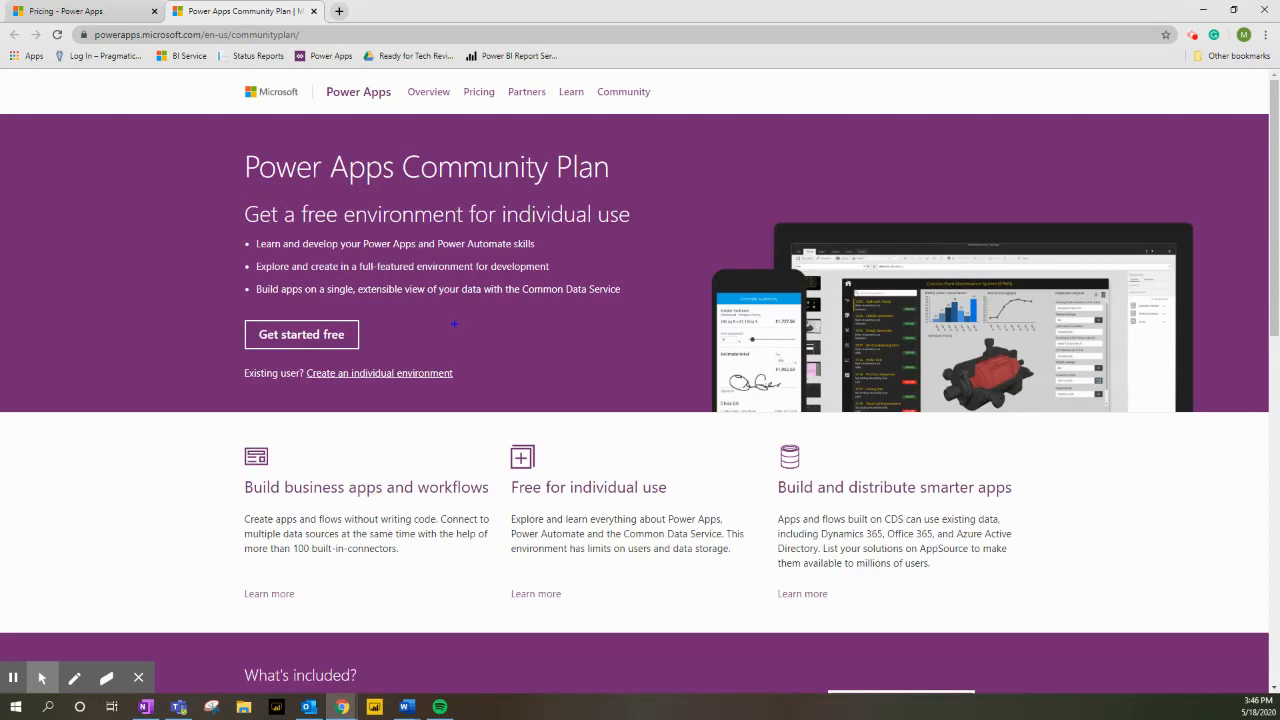
pyautogui.moveTo(538, 324); pyautogui.dragTo(460, 358)
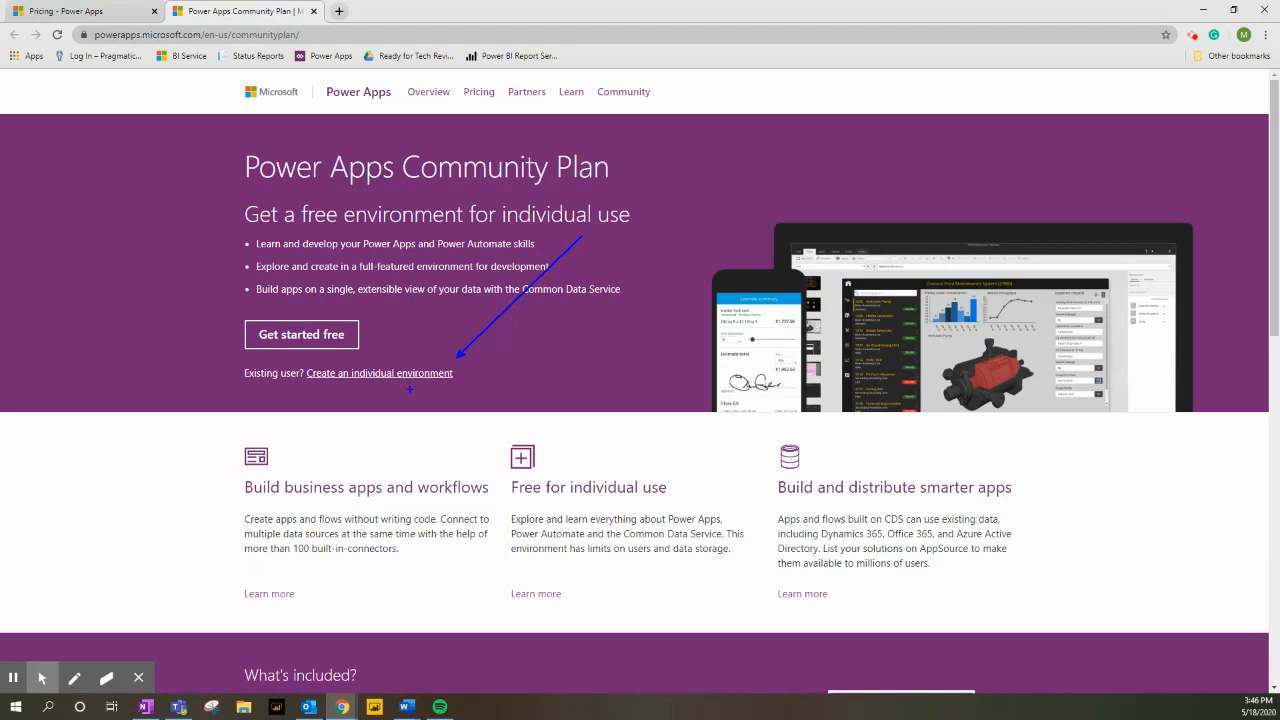
pyautogui.moveTo(416, 384)
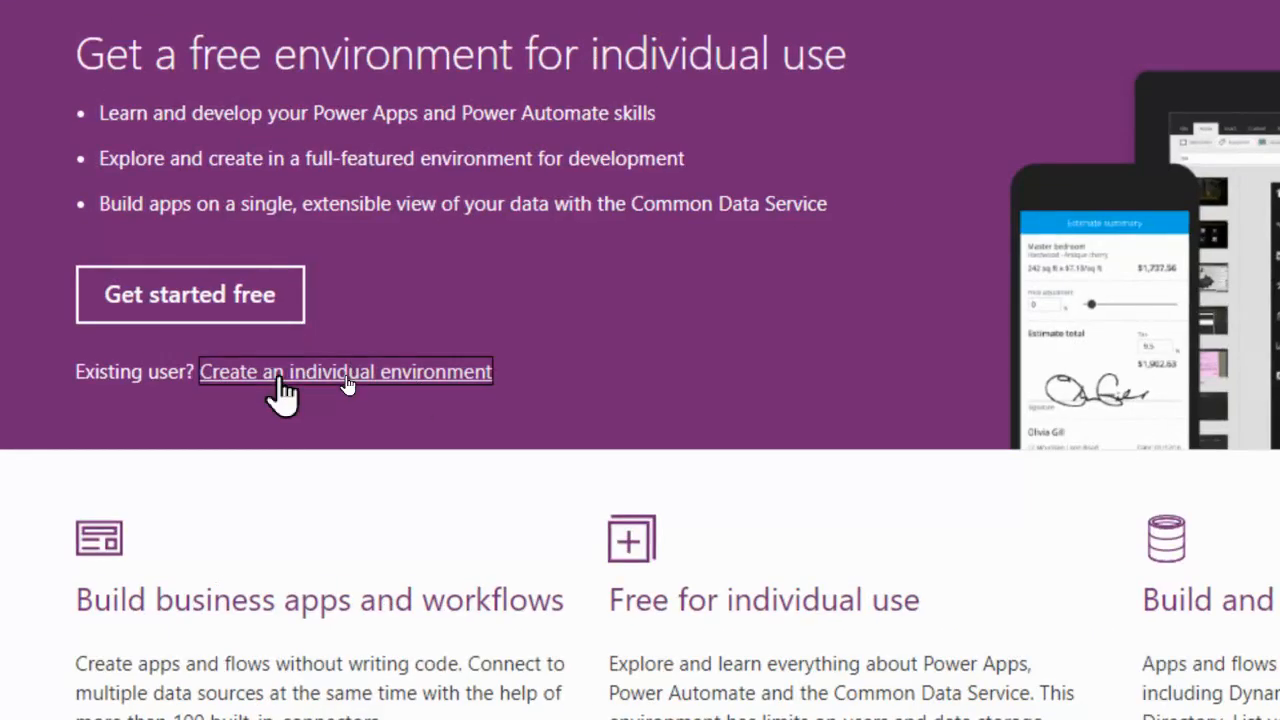
# - Begin creating an individual environment and accept the terms with United States as country
pyautogui.click(344, 370)
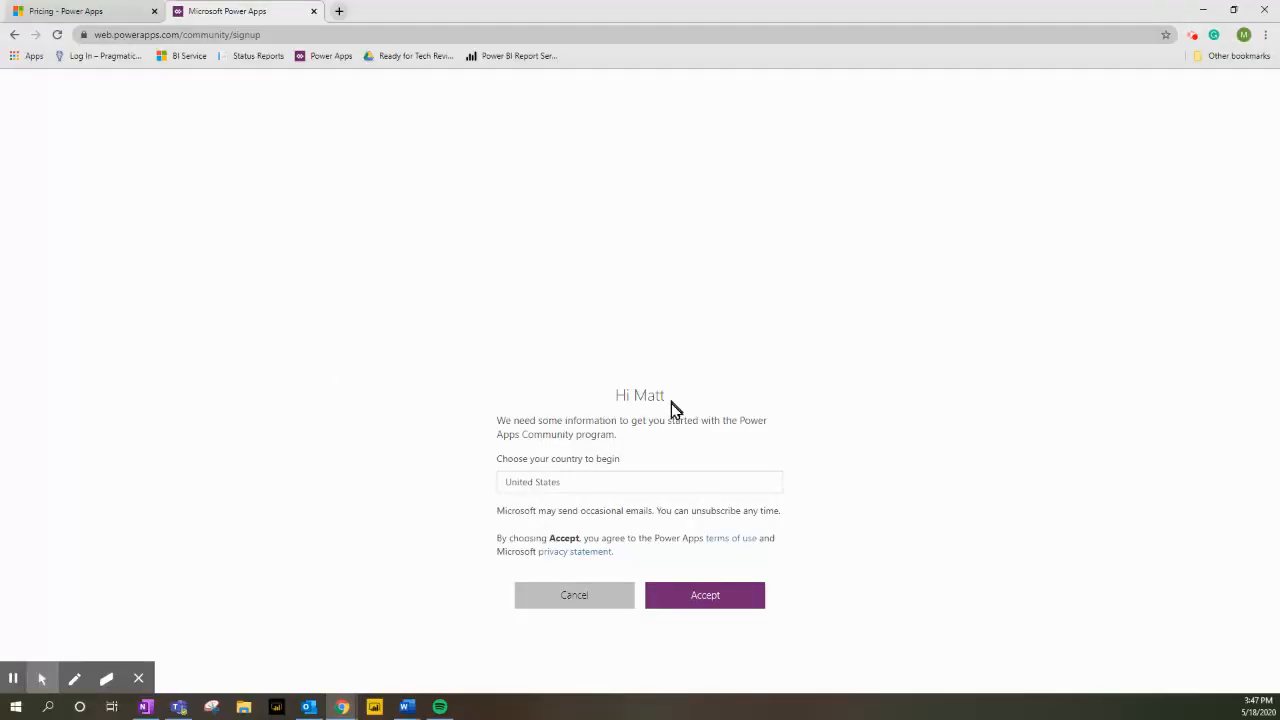
pyautogui.moveTo(670, 400)
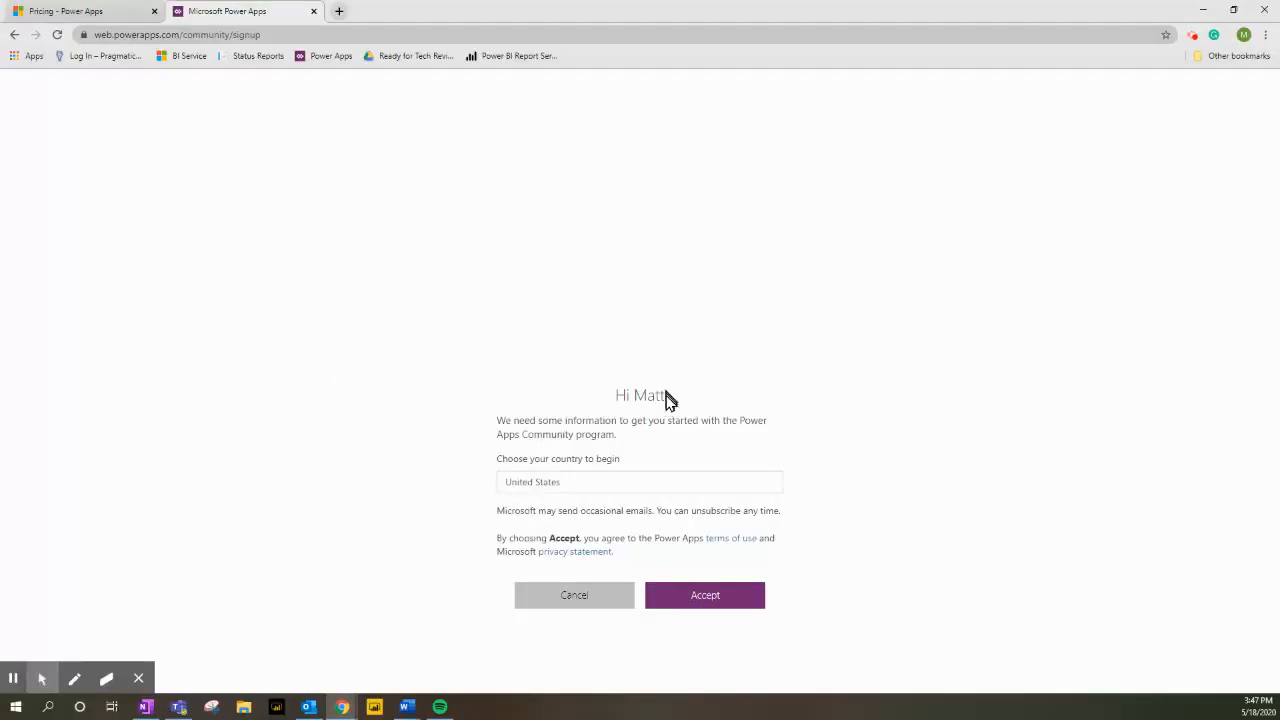
pyautogui.moveTo(704, 396)
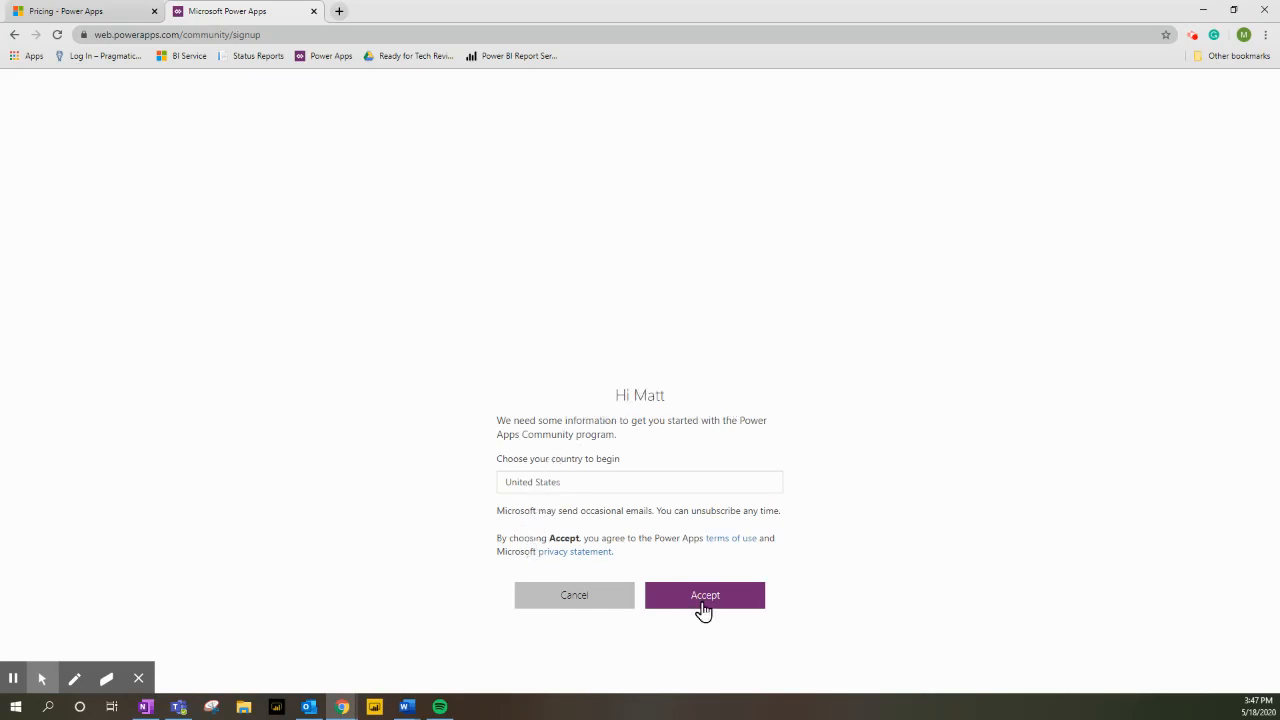
pyautogui.click(704, 596)
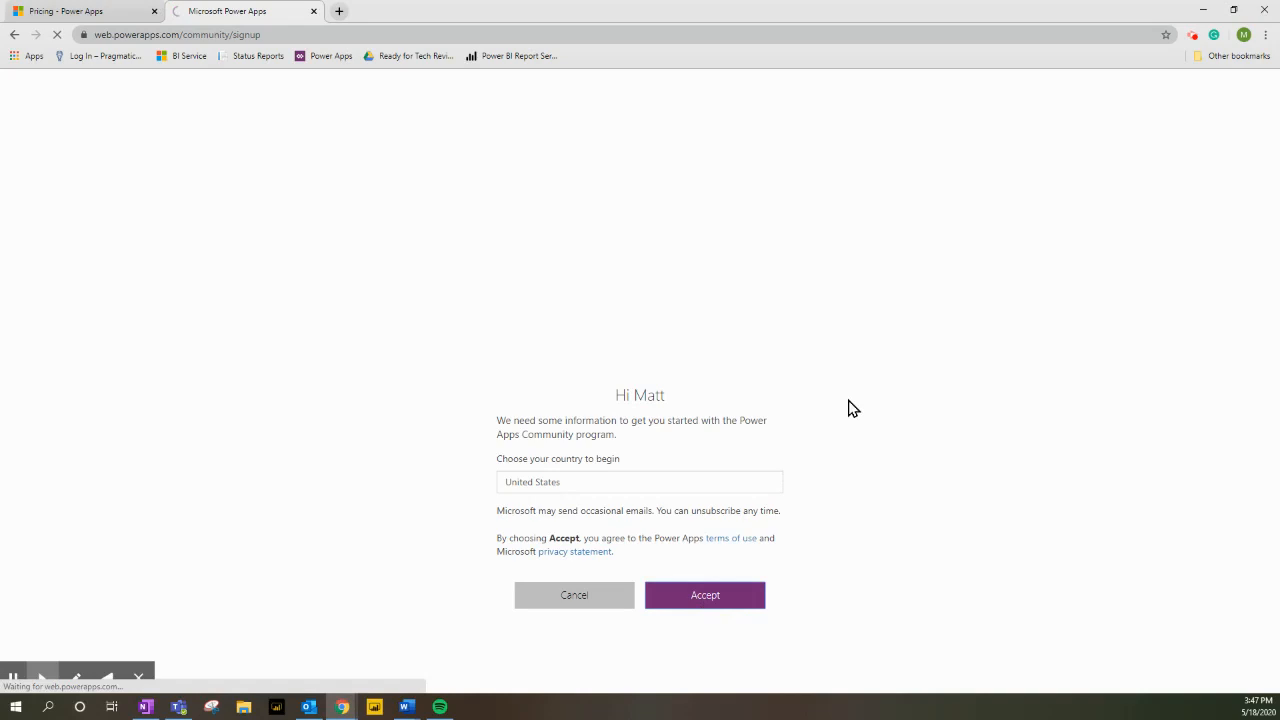
# - Confirm the sign-up and wait for the new environment's Power Apps home page
pyautogui.click(704, 596)
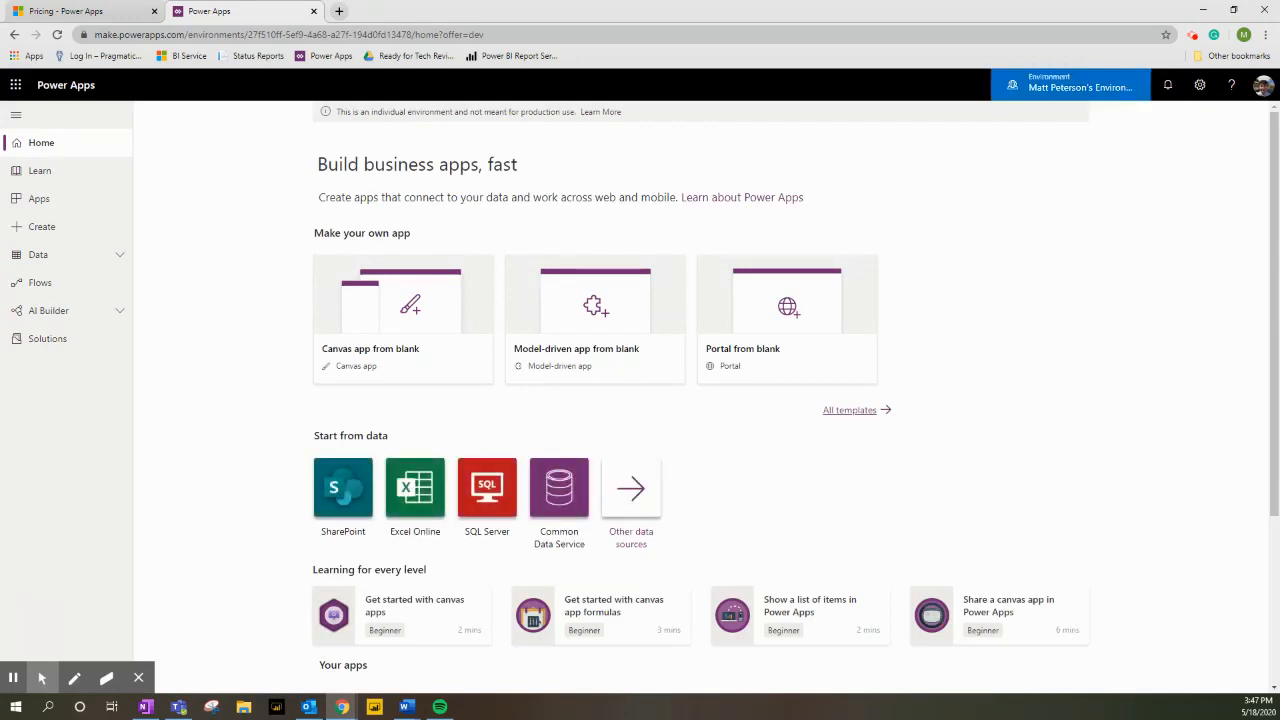
pyautogui.click(1070, 84)
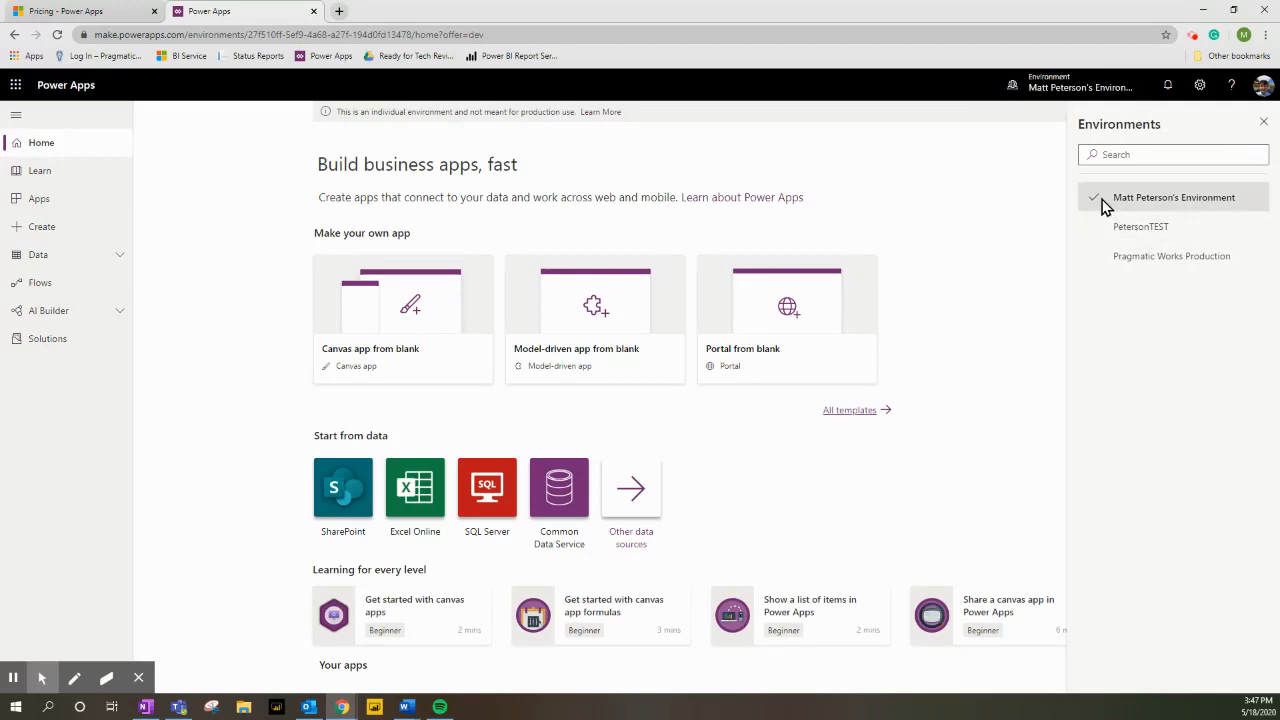
pyautogui.moveTo(1190, 198)
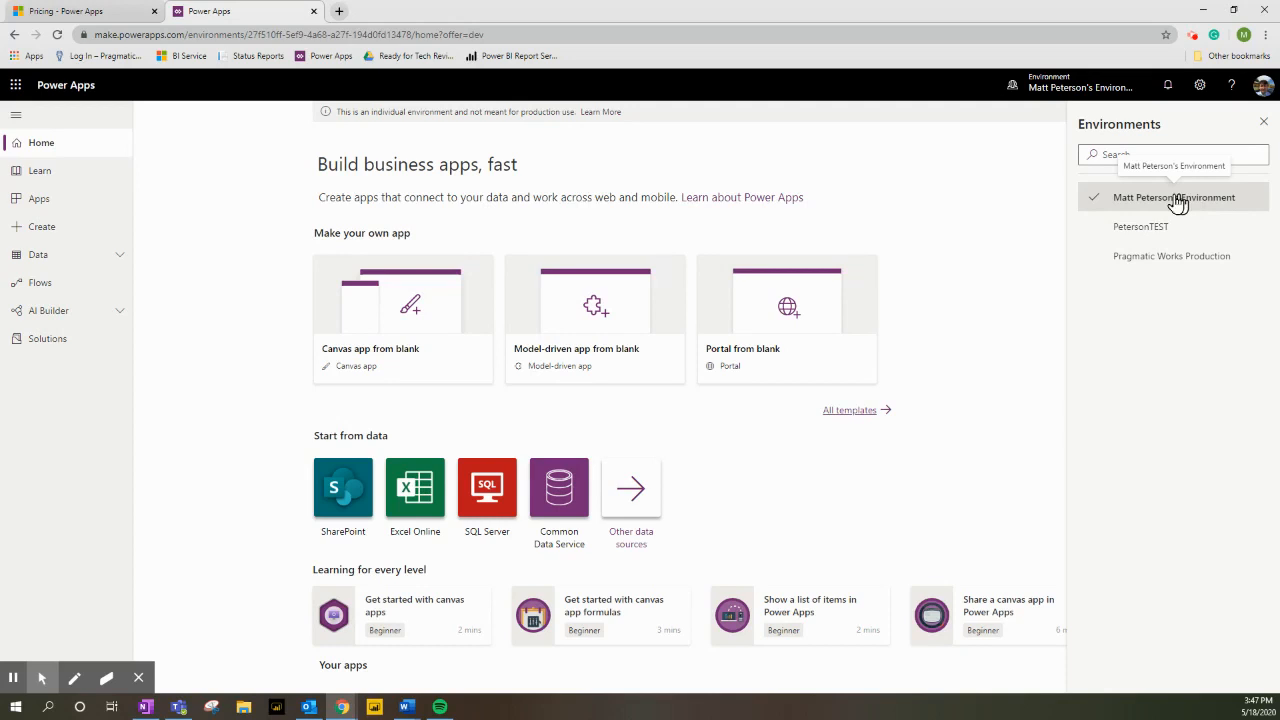
pyautogui.moveTo(1128, 204)
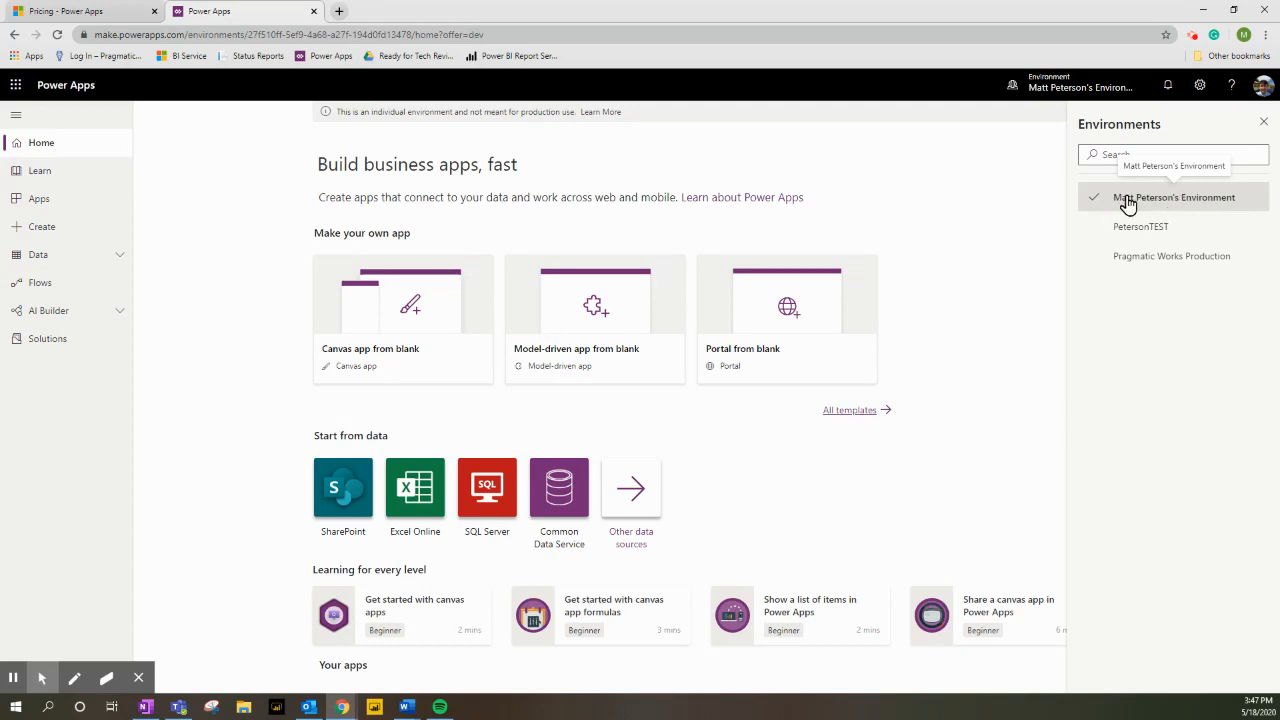
pyautogui.moveTo(988, 182)
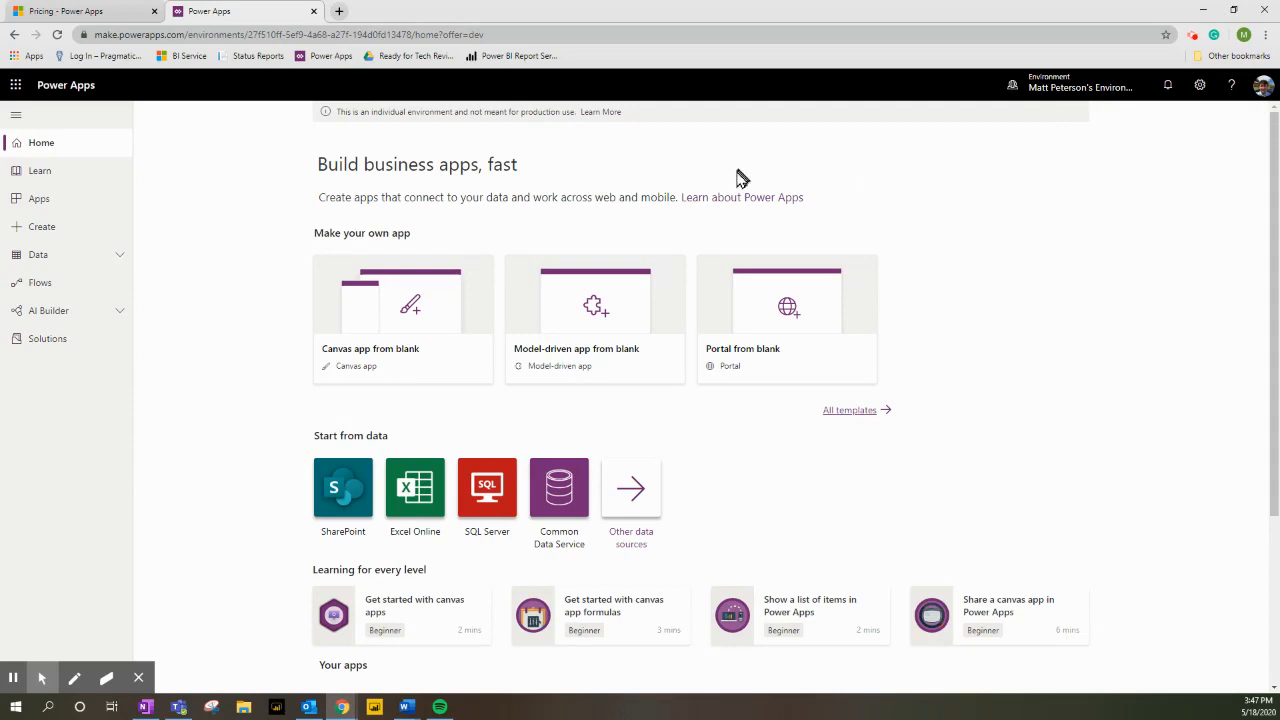
pyautogui.moveTo(204, 264)
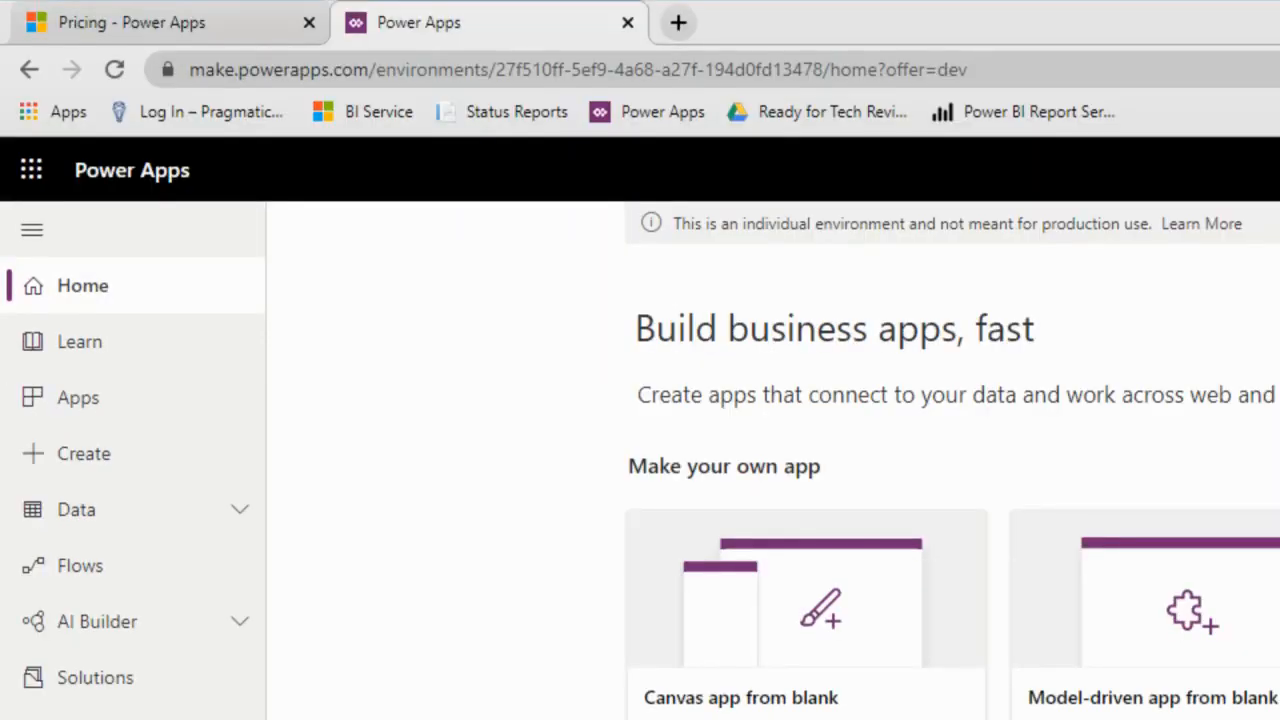
# - Expand Data in the left navigation and show the Entities list for the new environment
pyautogui.scroll(-3)
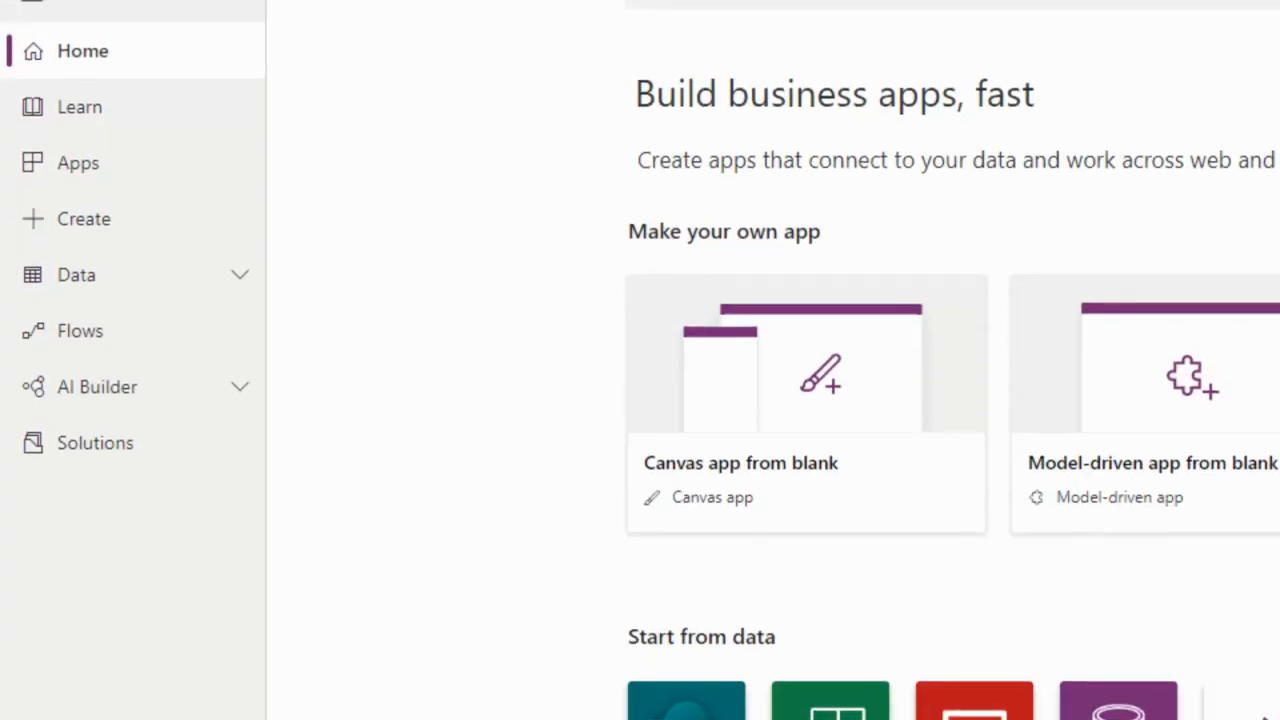
pyautogui.moveTo(184, 560)
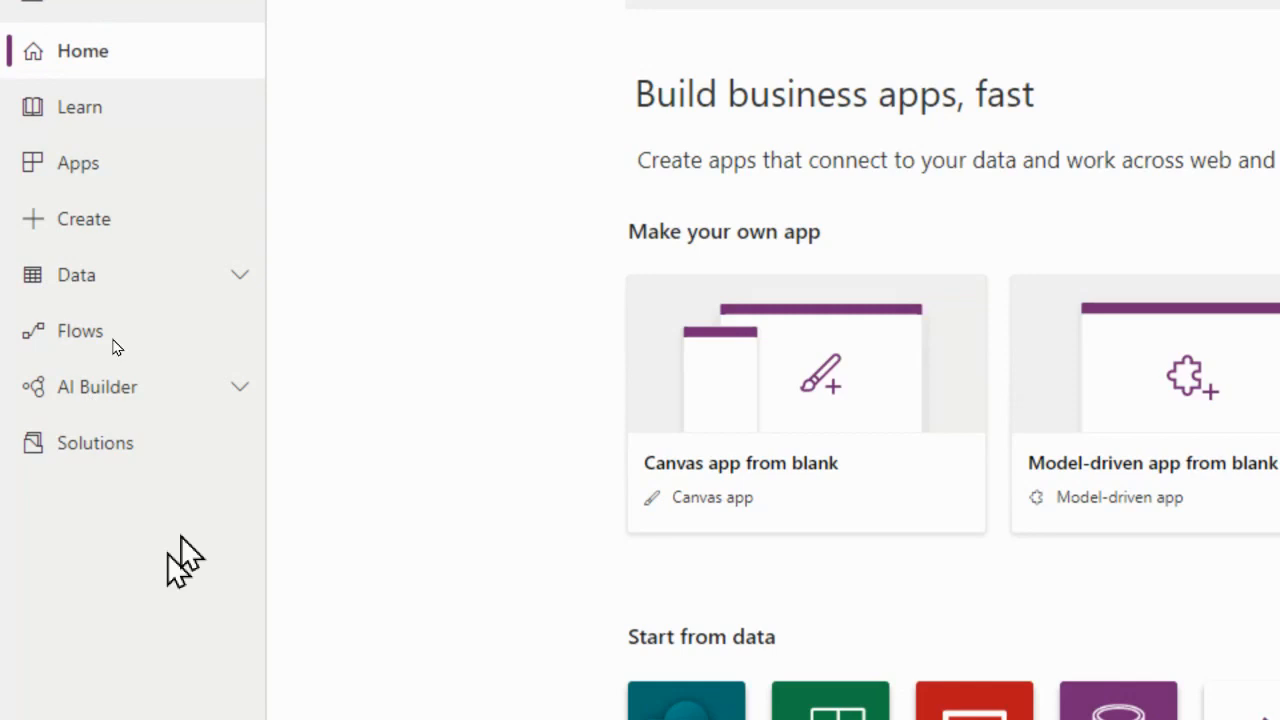
pyautogui.click(76, 276)
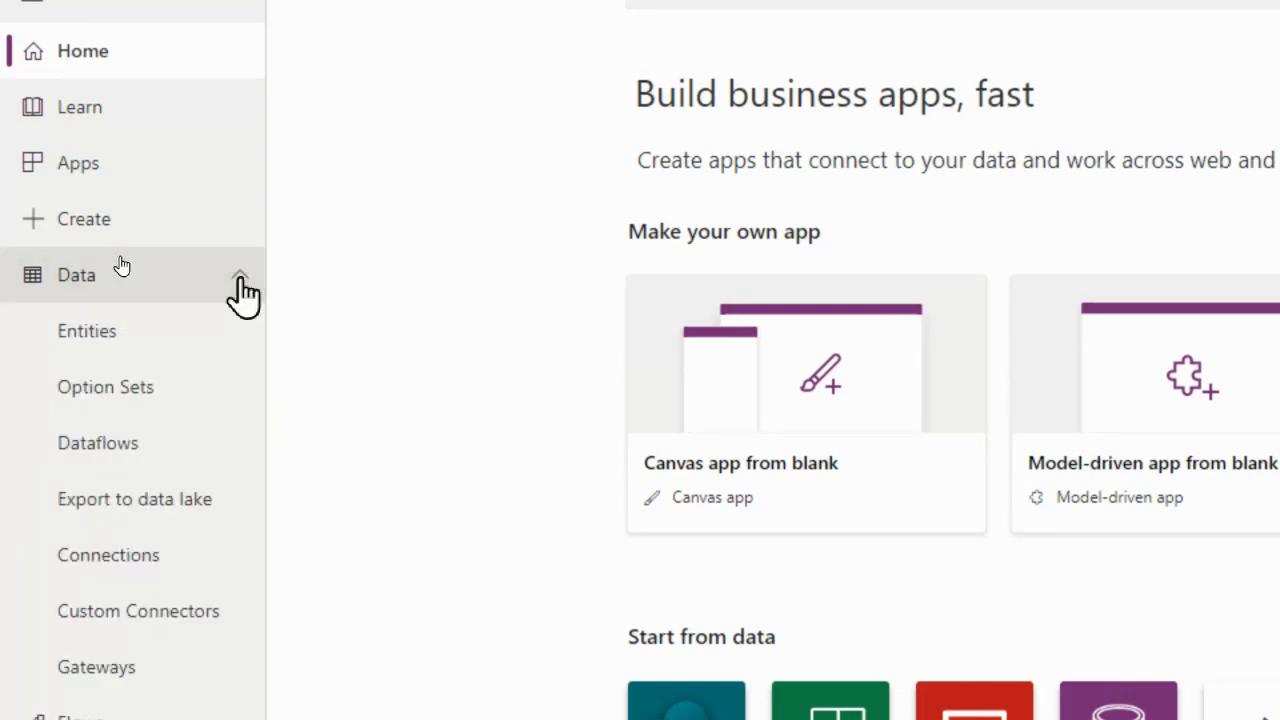
pyautogui.moveTo(88, 332)
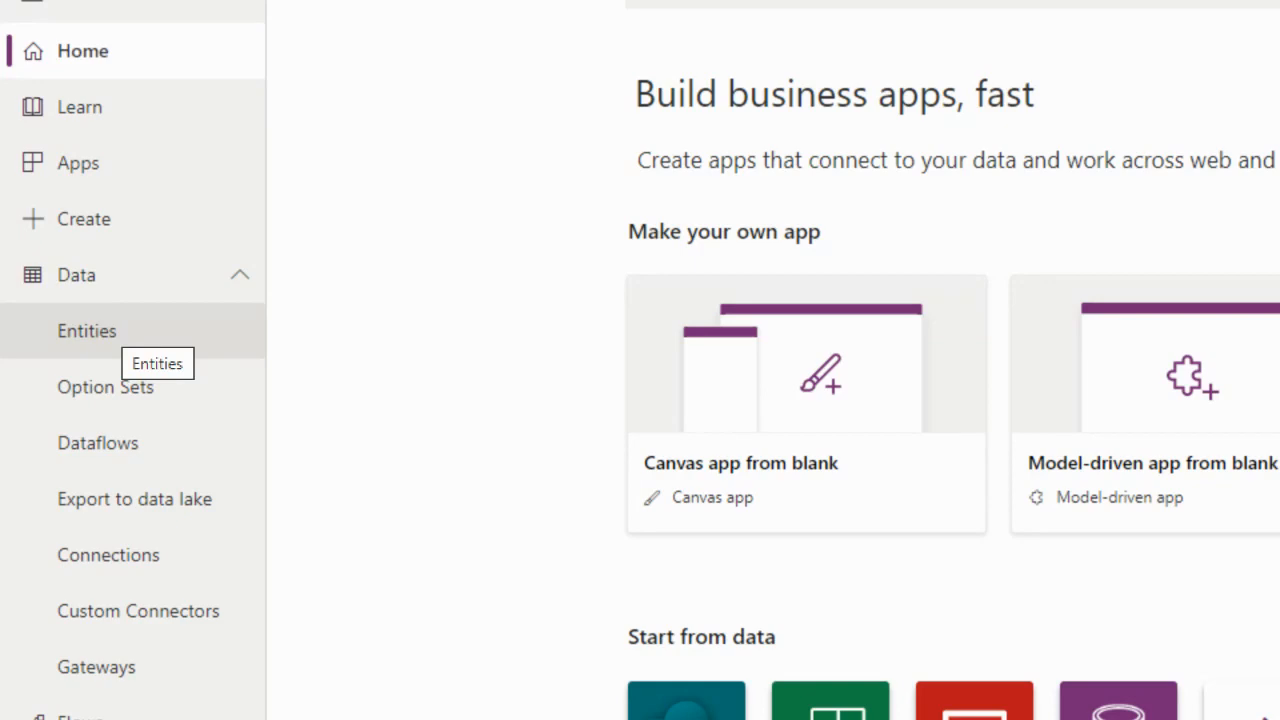
pyautogui.click(86, 330)
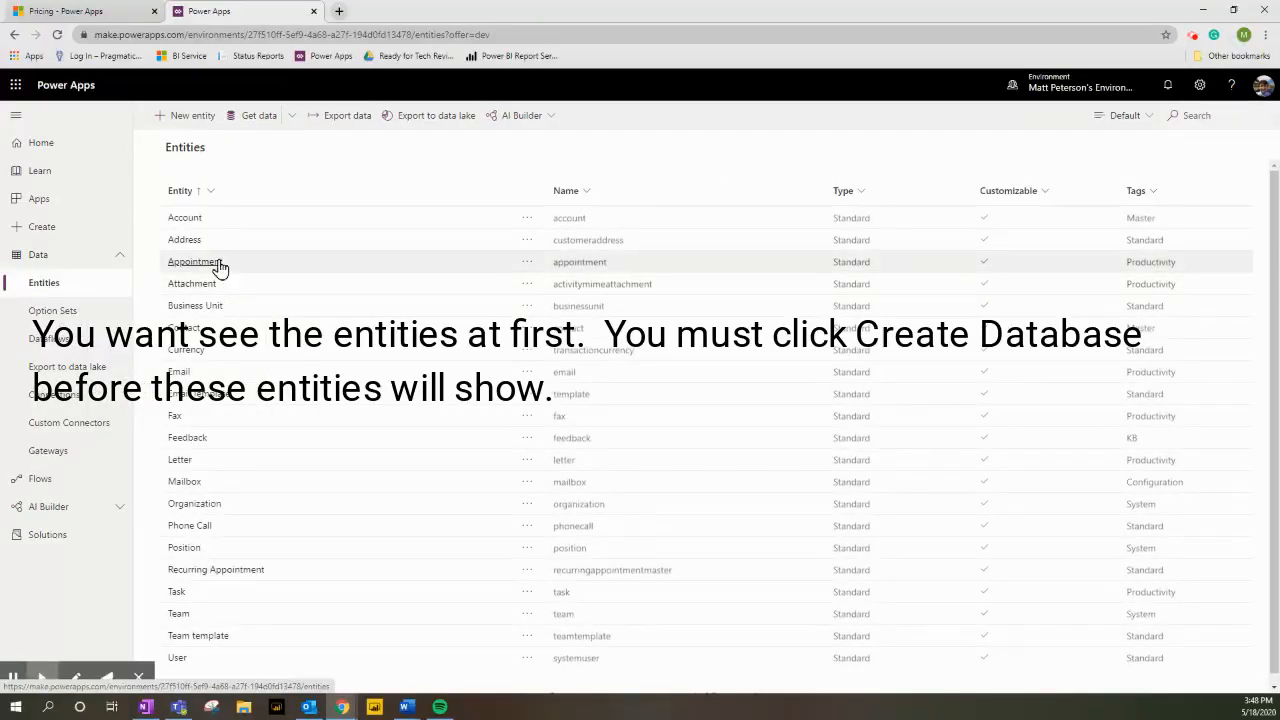
pyautogui.moveTo(240, 180)
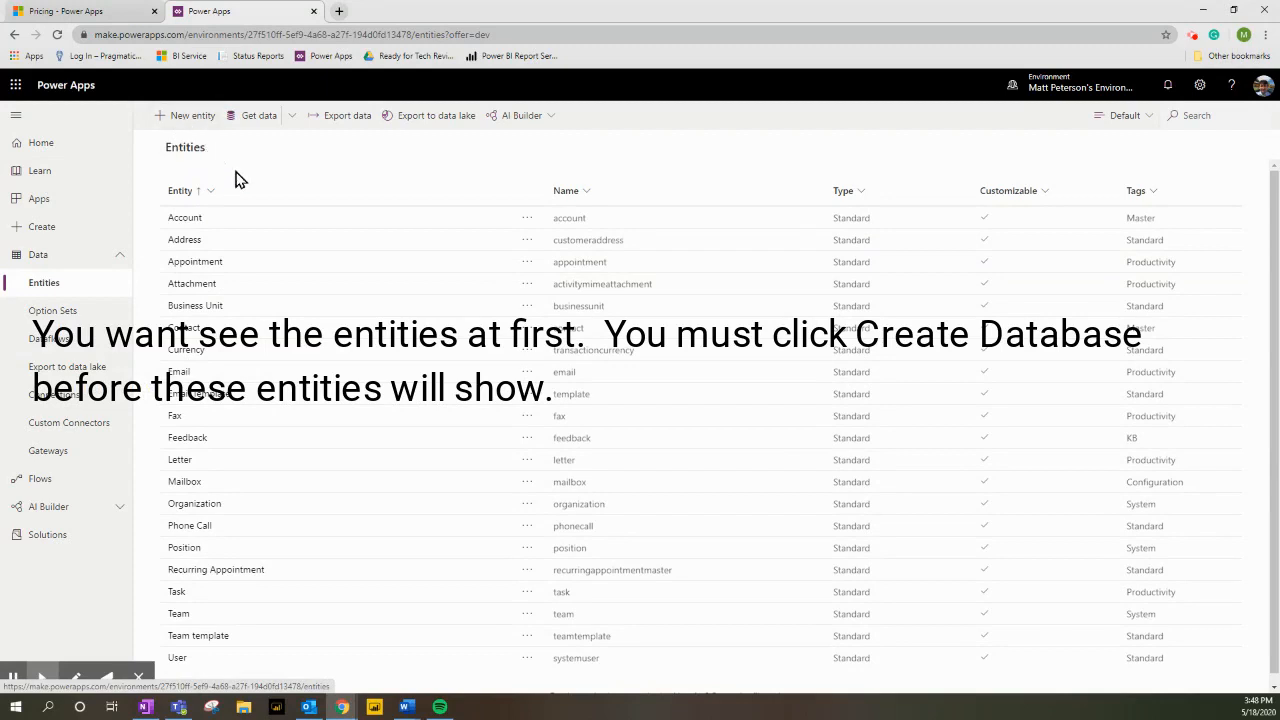